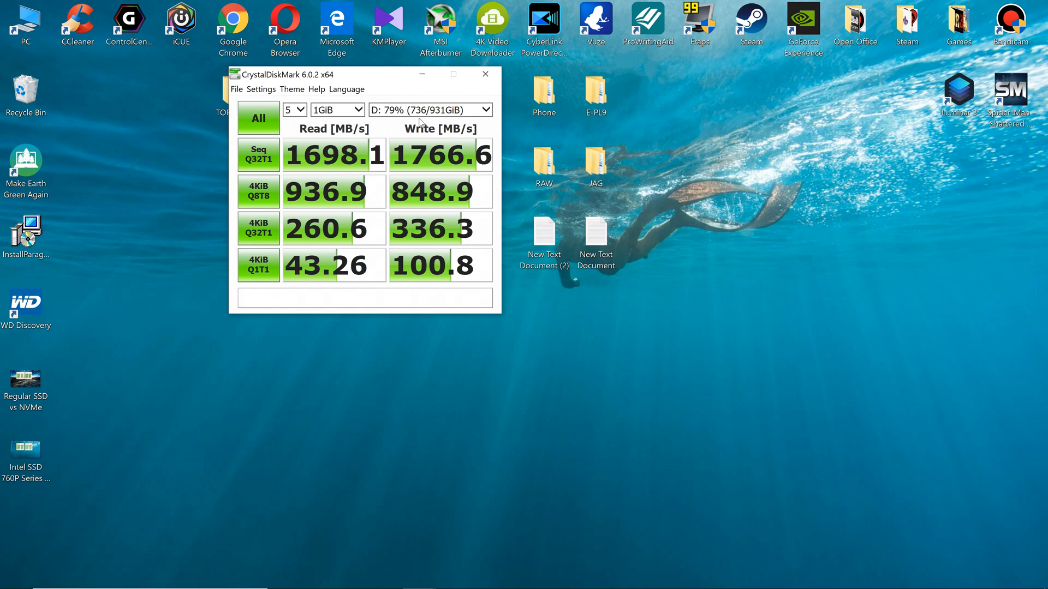
- Navigate to the Urdu Upload folder on PC Games (D:) and show its Sort by options
{"action": "left_click", "coordinate": [365, 297]}
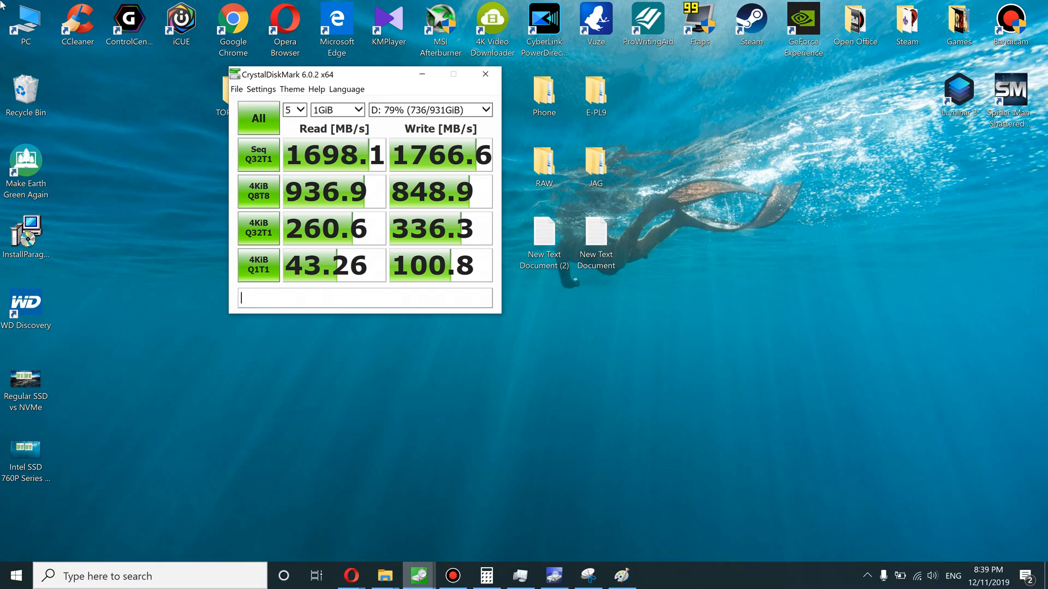
{"action": "mouse_move", "coordinate": [383, 576]}
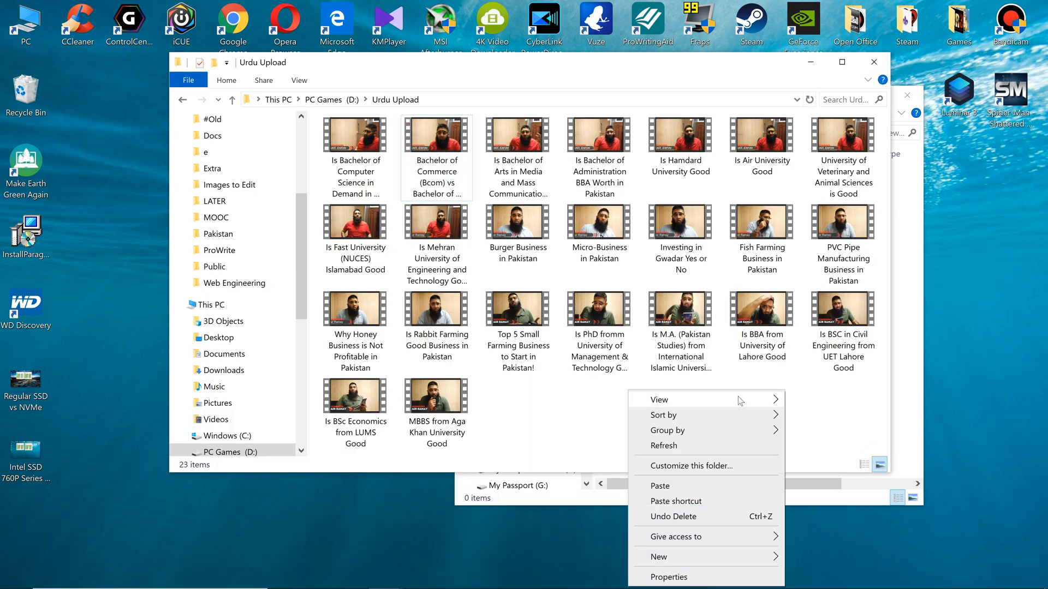
{"action": "left_click", "coordinate": [664, 415]}
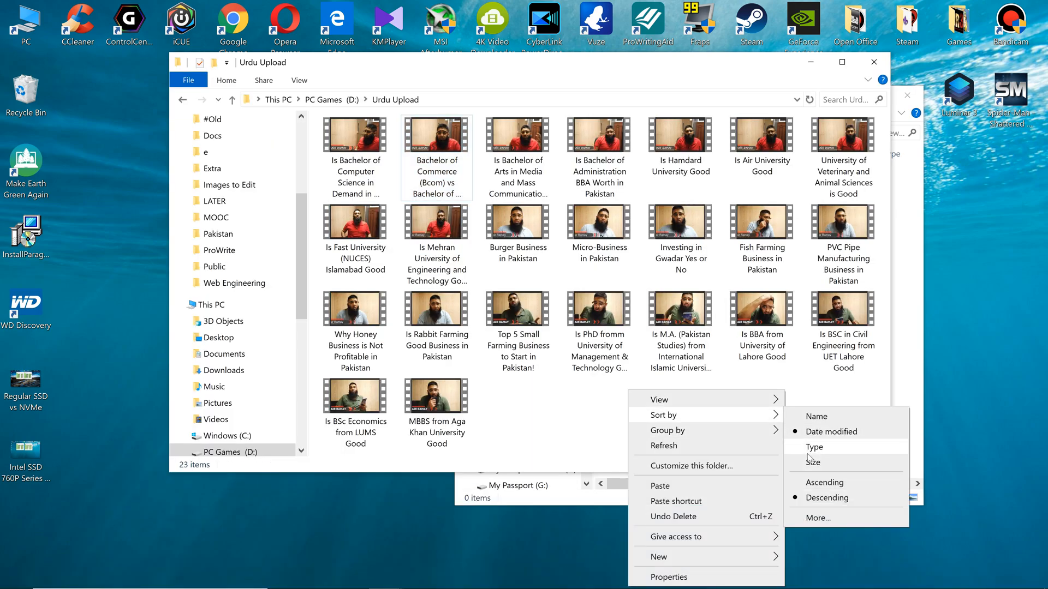